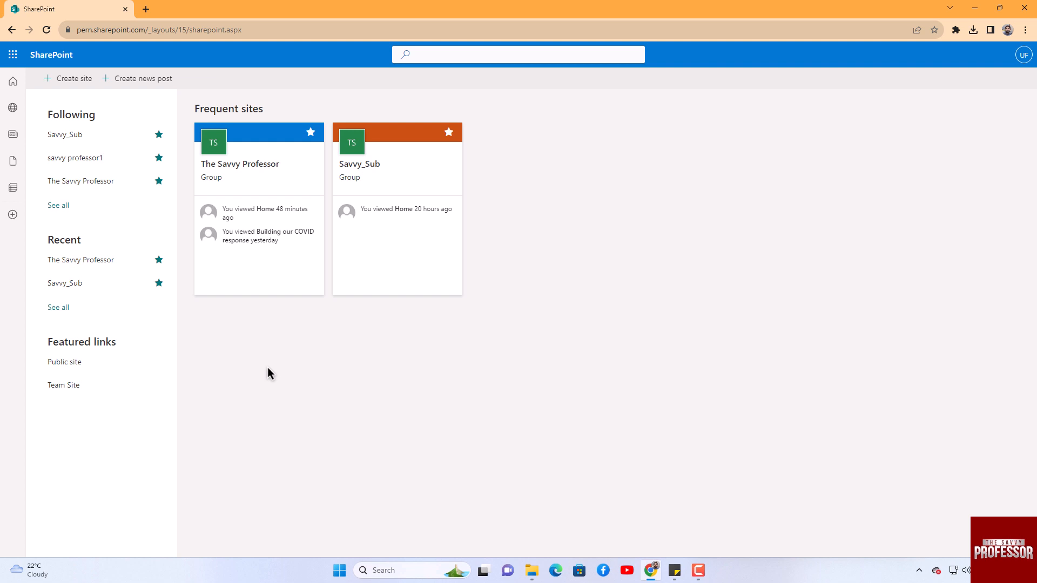
Open The Savvy Professor's recent COVID response page, then its Documents library.
left_click(254, 234)
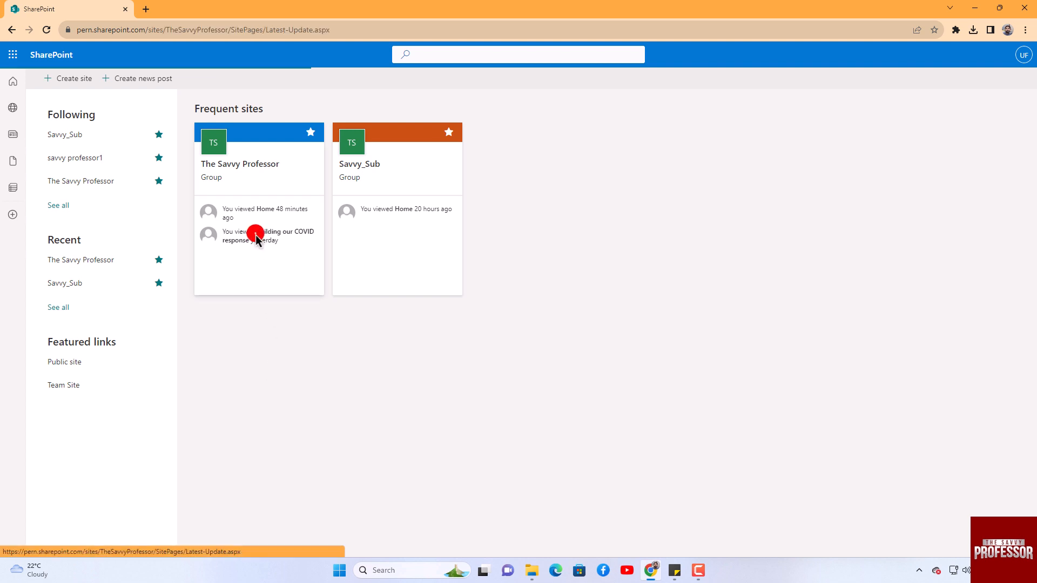
left_click(281, 235)
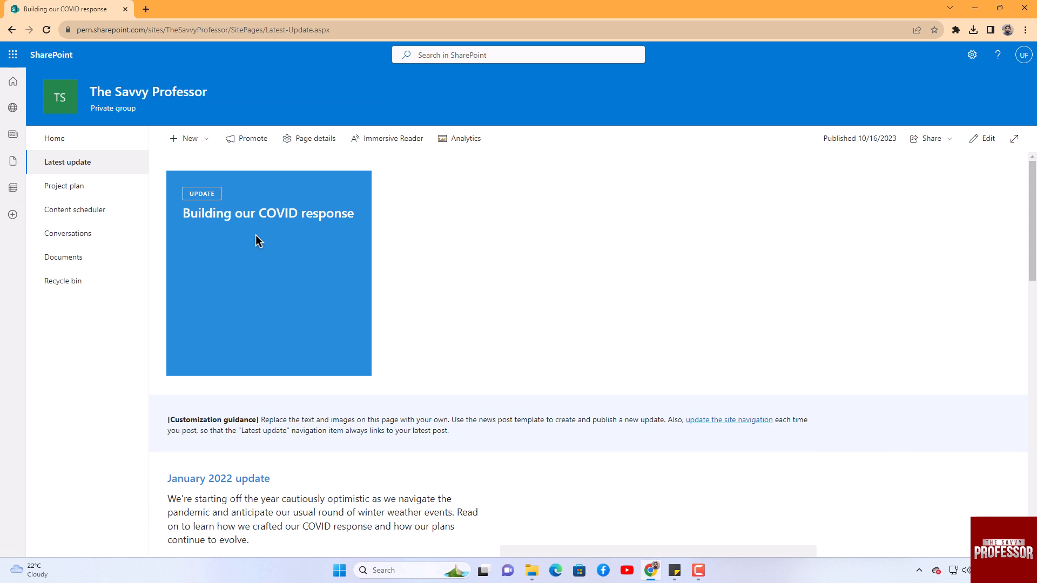
left_click(926, 138)
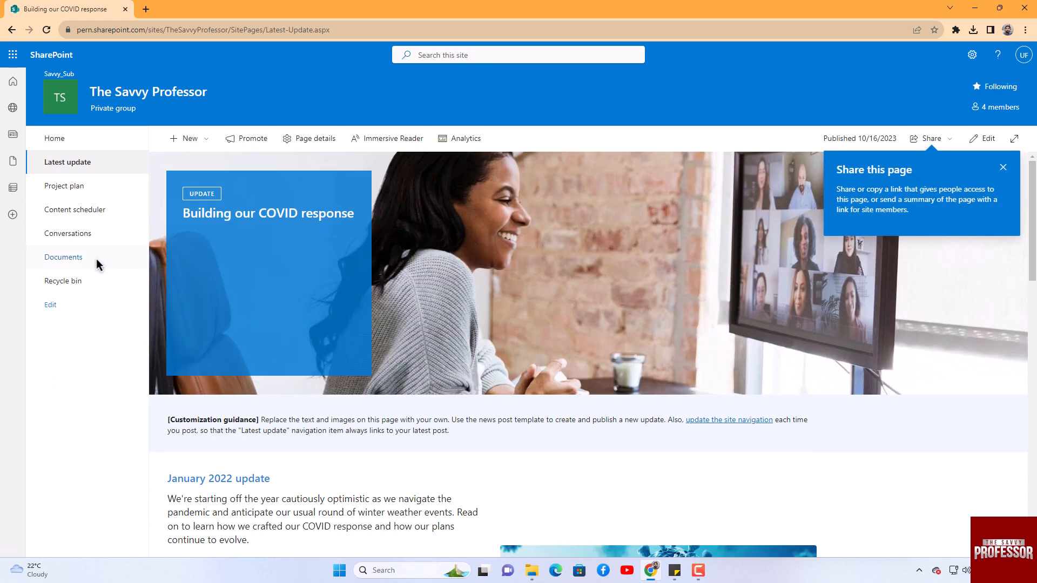
left_click(64, 257)
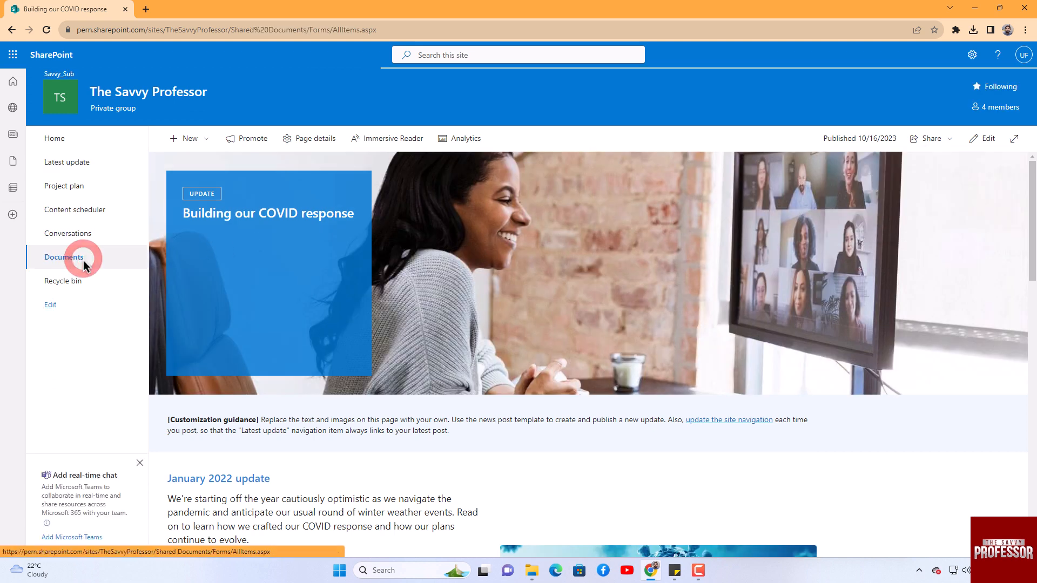
left_click(64, 257)
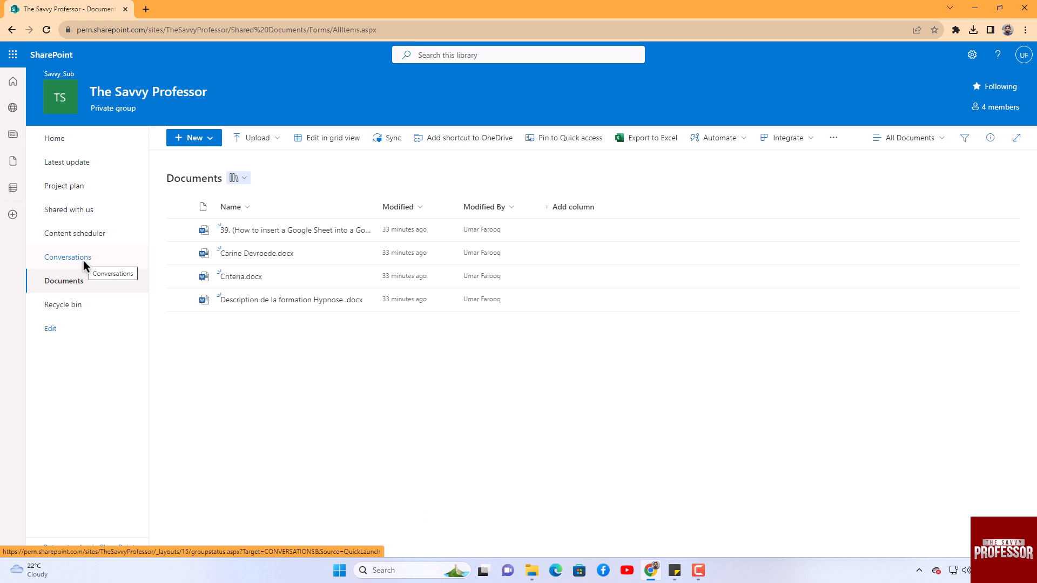
mouse_move(259, 162)
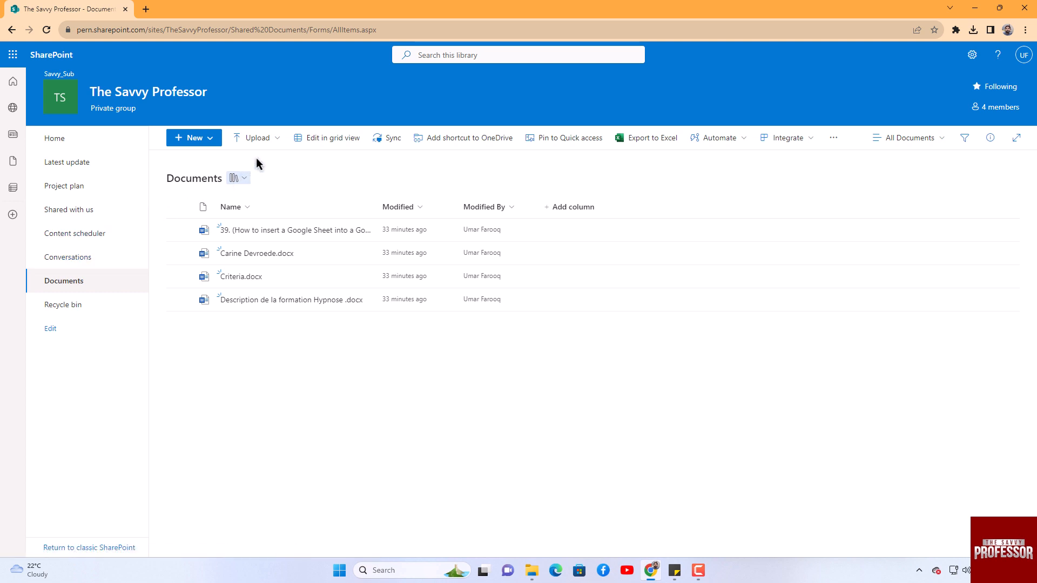
Upload 61how to post pdf on linkedin.docx as a file and select it in the list.
left_click(255, 138)
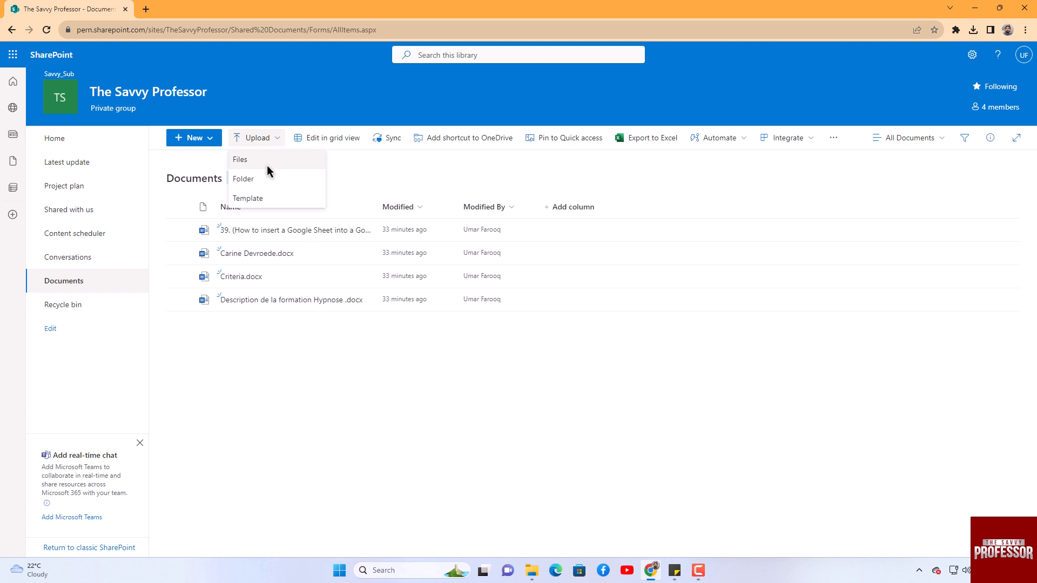
left_click(239, 159)
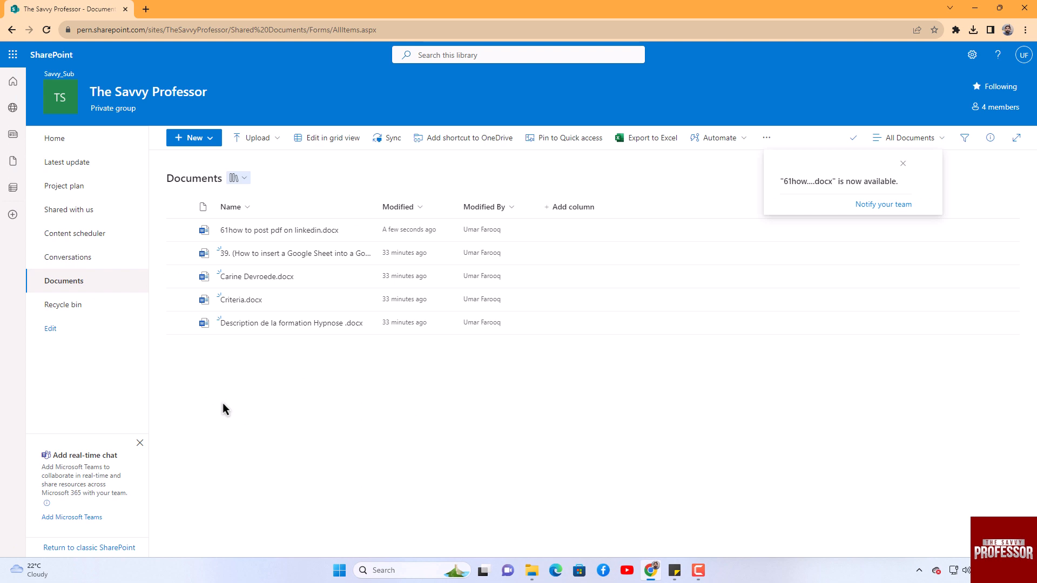
mouse_move(193, 312)
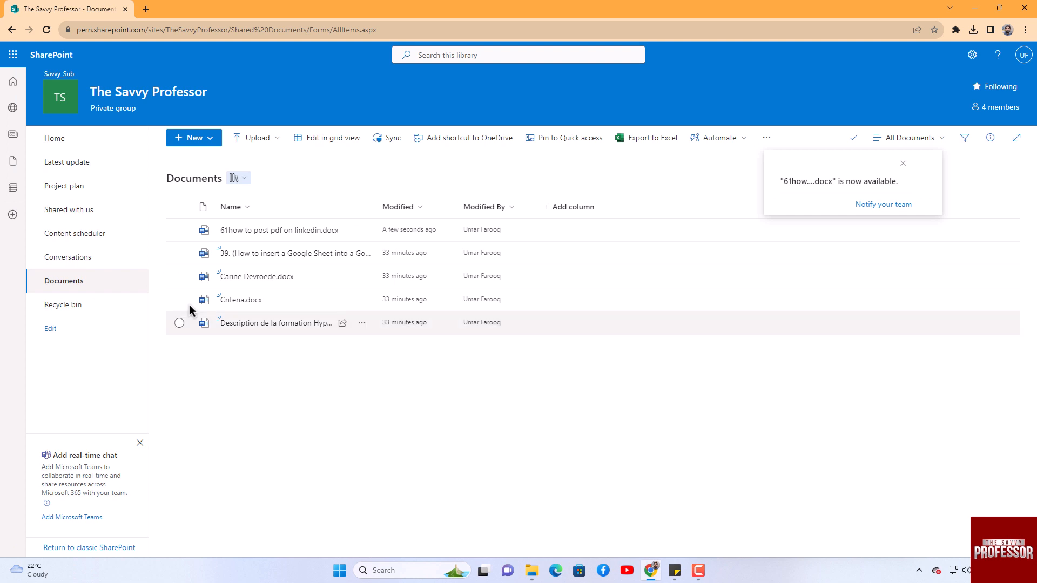
left_click(179, 230)
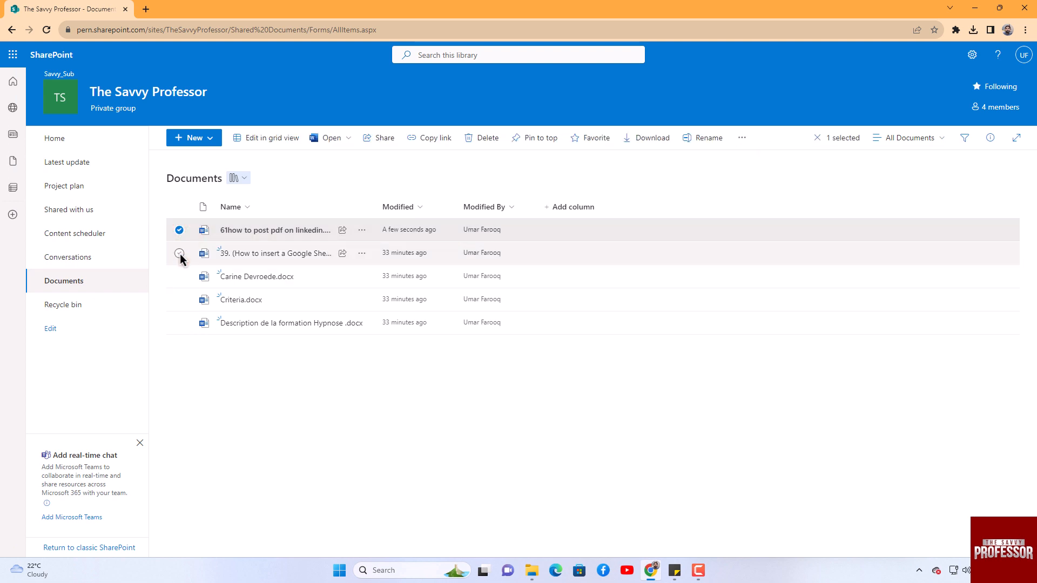
Download the LinkedIn file together with the Google Sheet tutorial file.
left_click(179, 253)
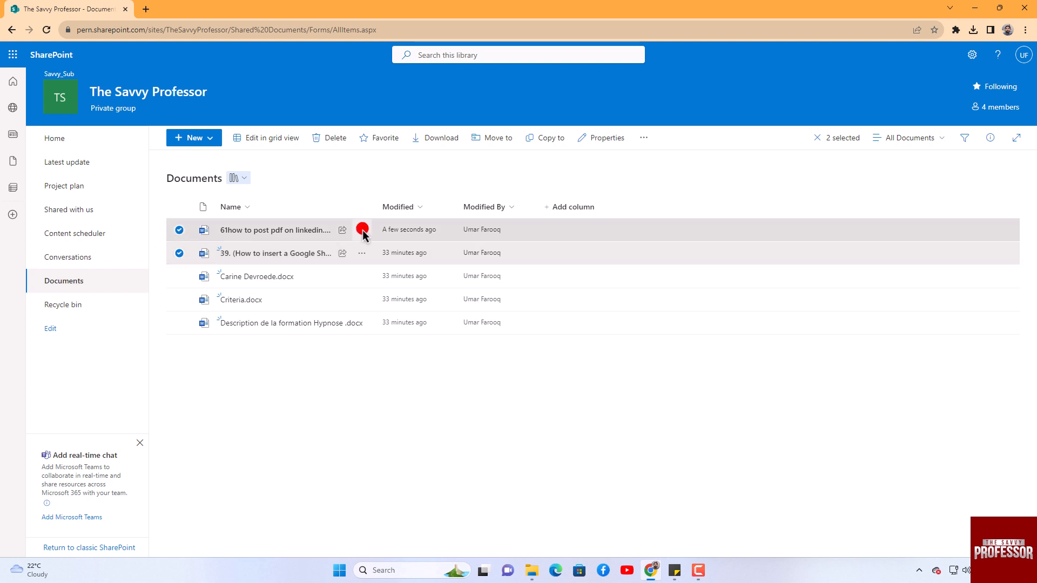
left_click(361, 230)
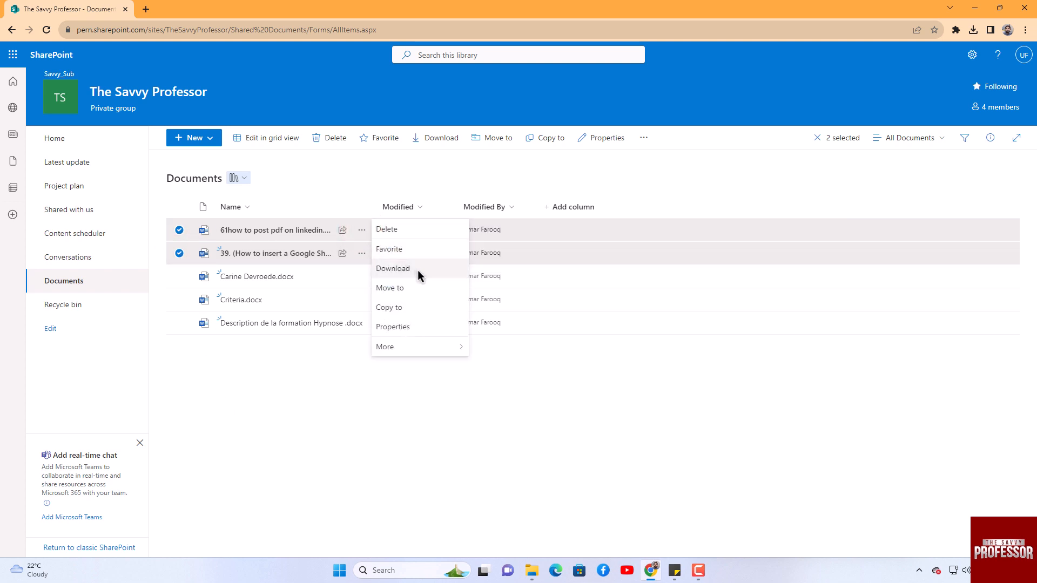
left_click(392, 268)
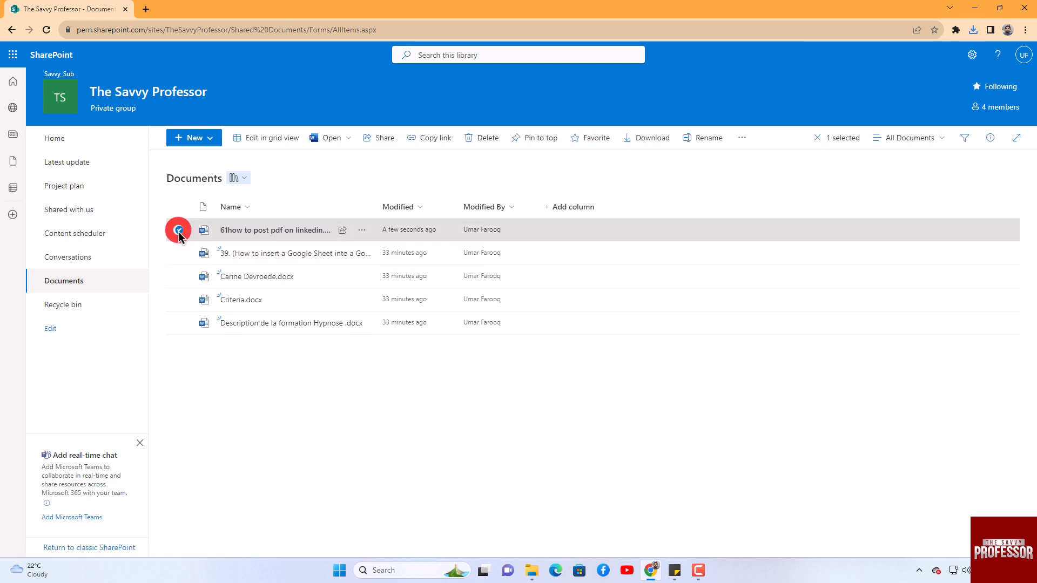
Delete the LinkedIn document from its actions menu.
left_click(361, 229)
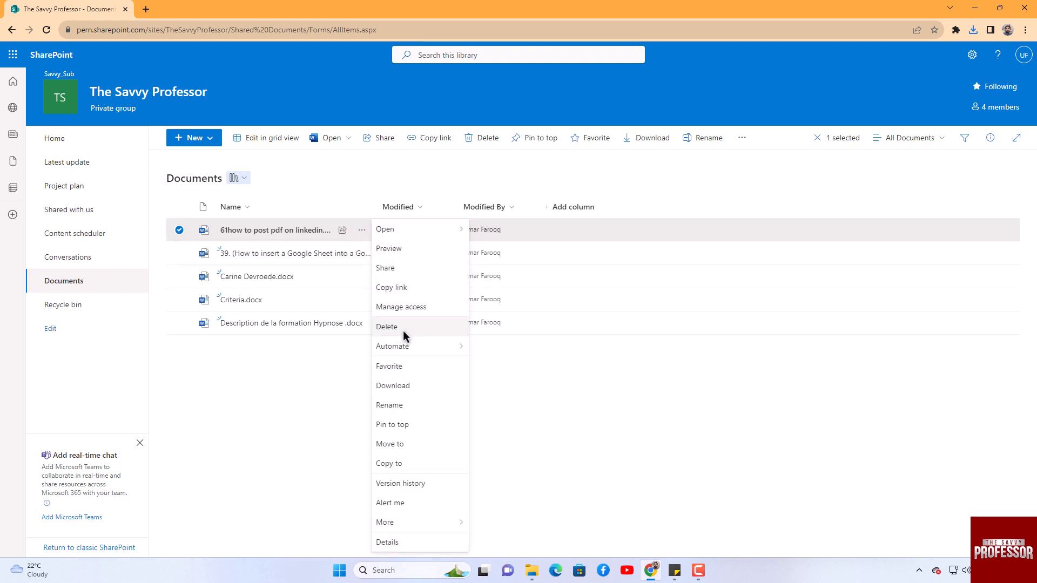
left_click(386, 327)
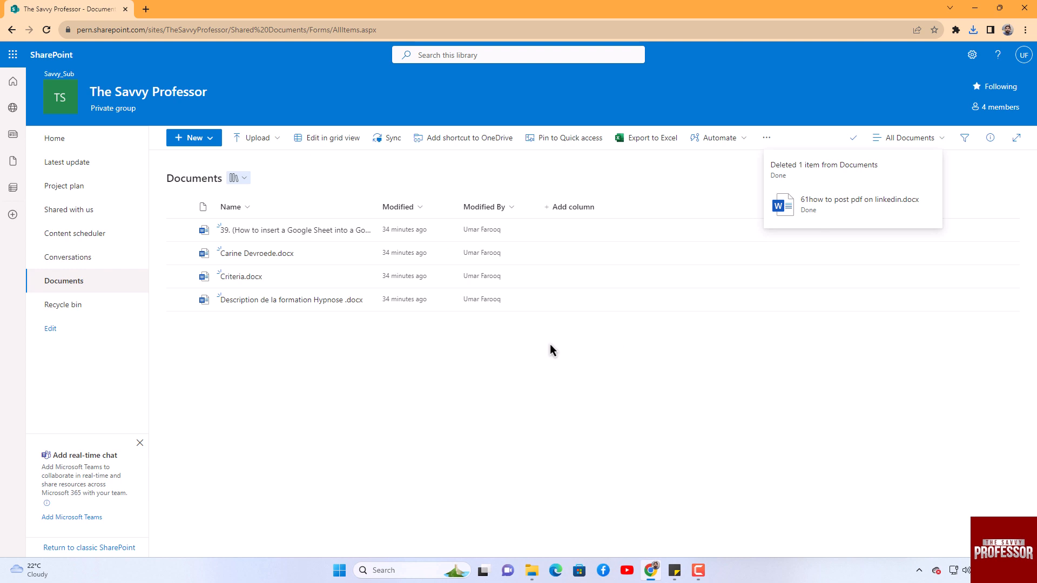
mouse_move(425, 365)
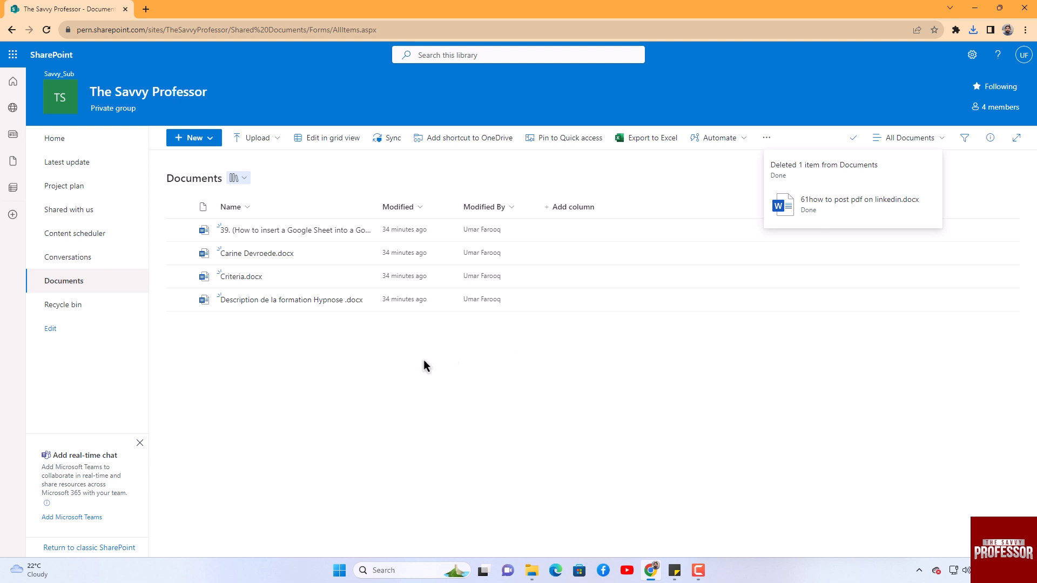
Go to the Recycle bin from the left navigation pane.
left_click(63, 305)
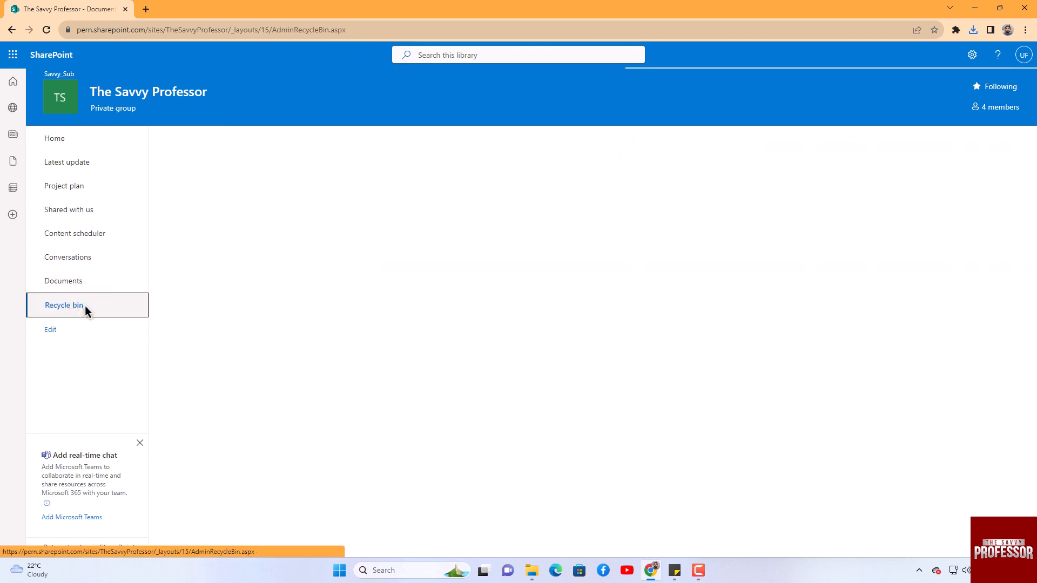
left_click(63, 305)
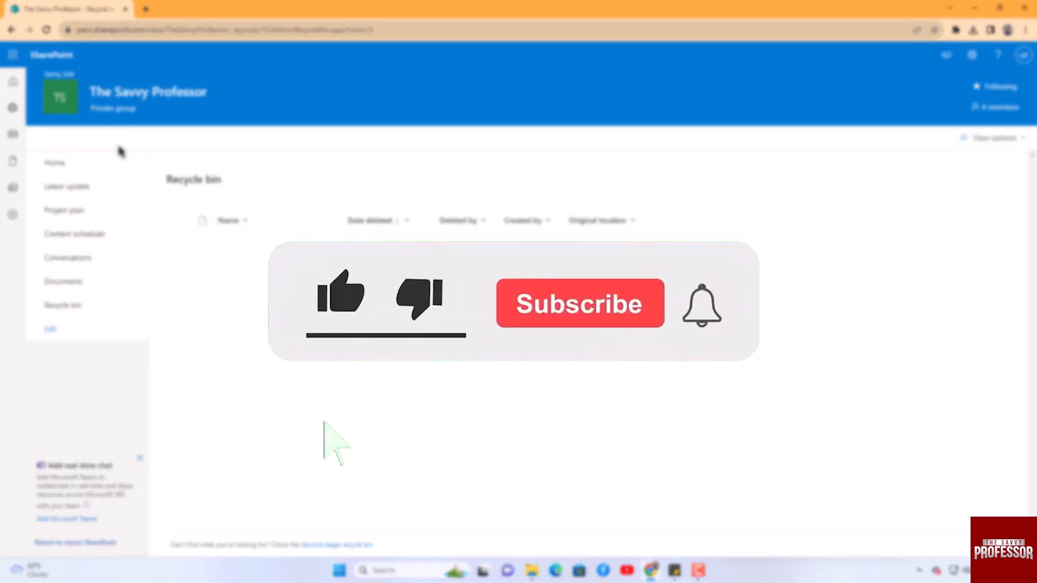
left_click(343, 298)
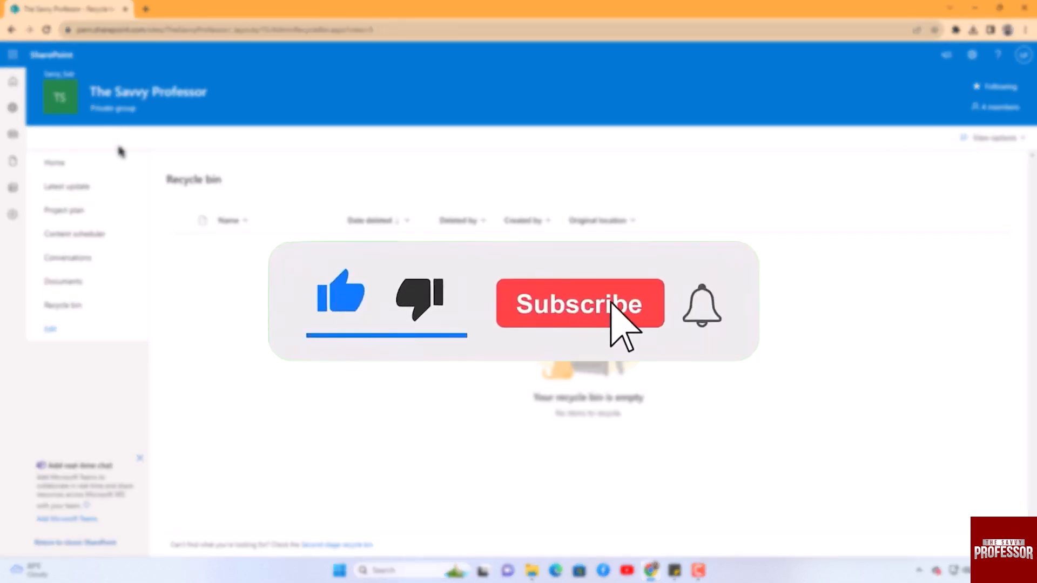
left_click(581, 304)
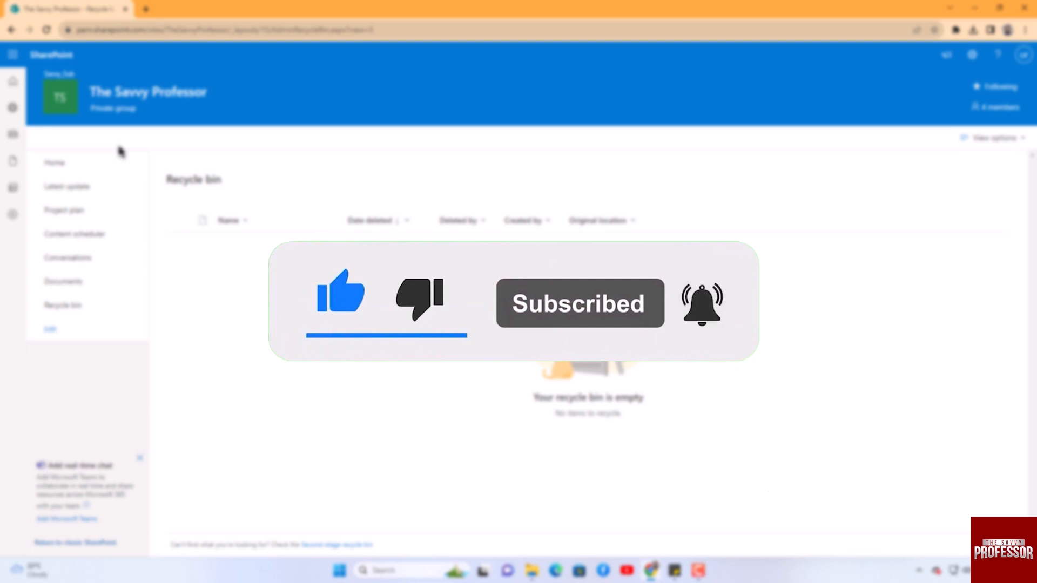